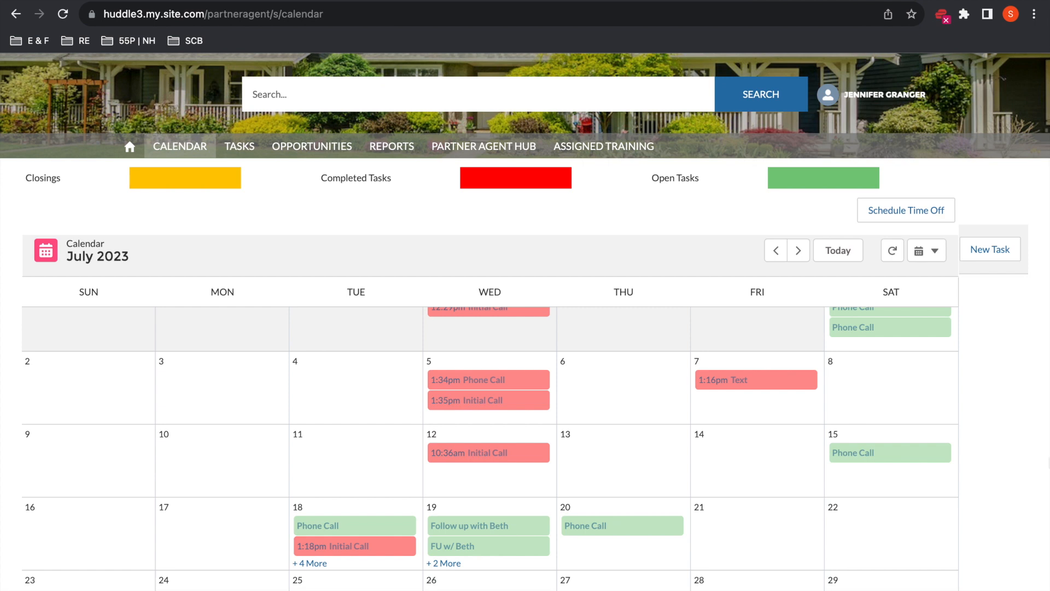
Step: Scroll the July 2023 calendar down to the Jul 30 – Aug 5 week
scroll("down", 3)
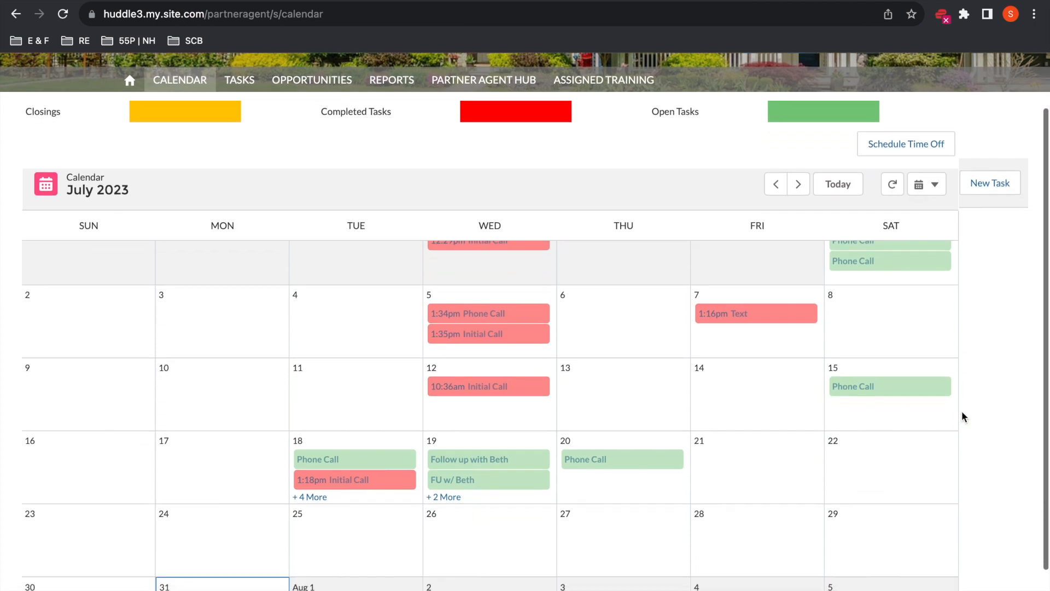
scroll("down", 3)
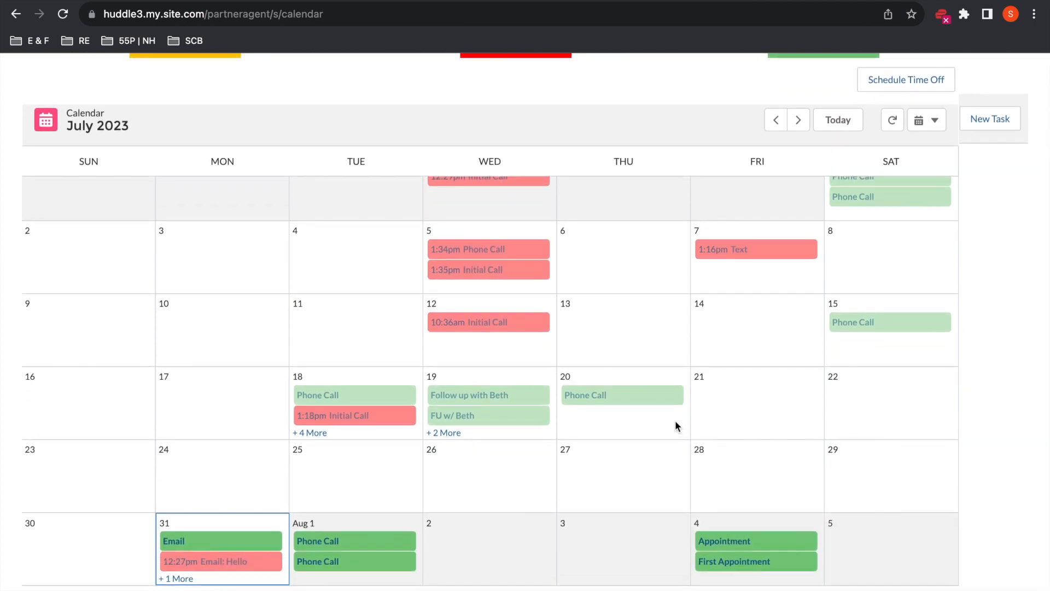
Step: Preview the First Appointment task on Aug 4, due 8/4/2023
left_click(756, 561)
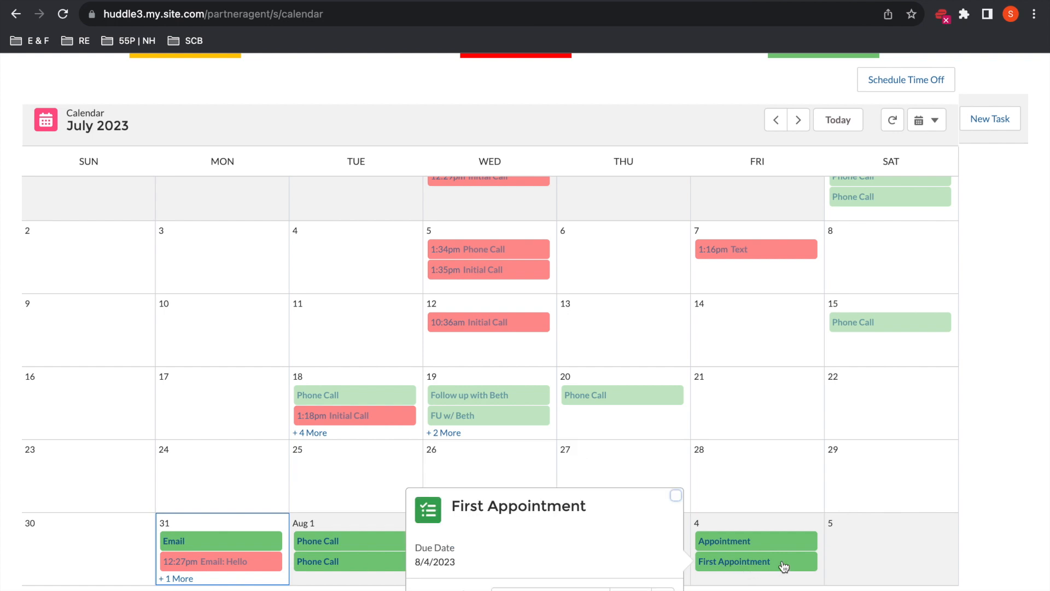
mouse_move(798, 565)
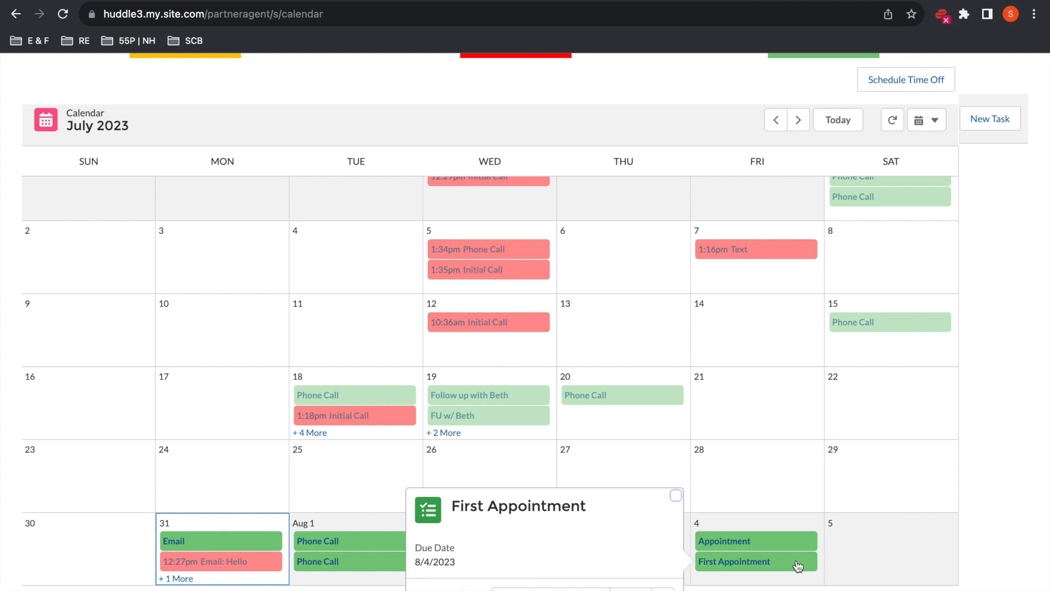
mouse_move(793, 565)
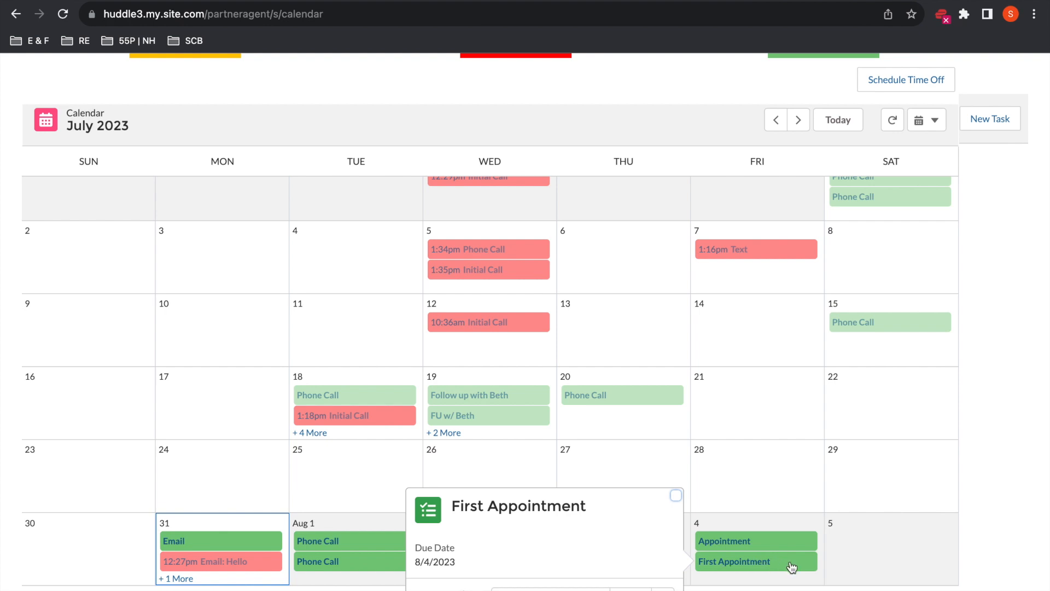
mouse_move(786, 567)
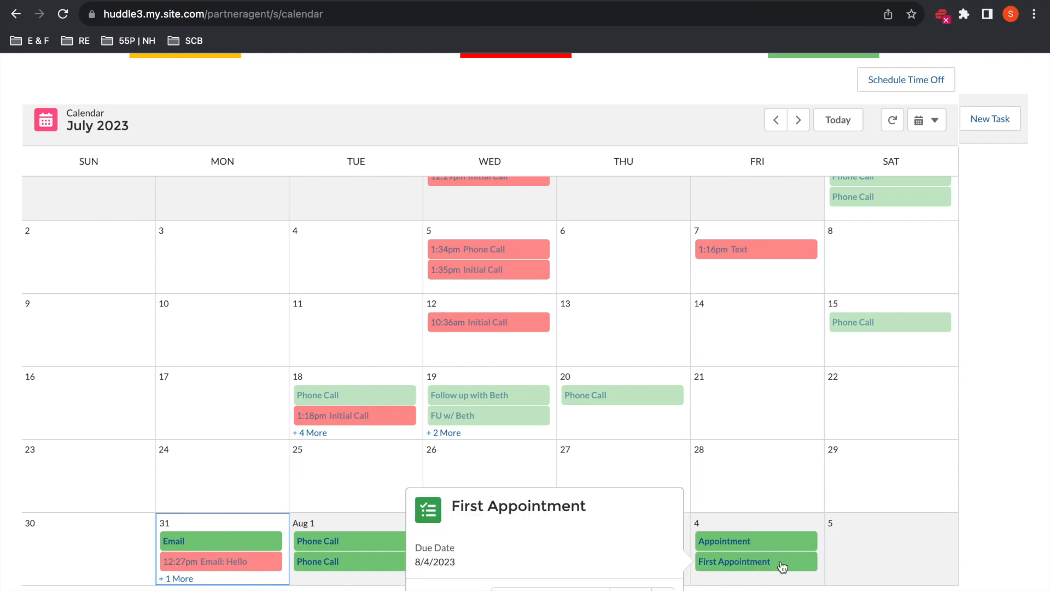
Step: Edit First Appointment, set its due date to Thursday August 3, and save
left_click(736, 561)
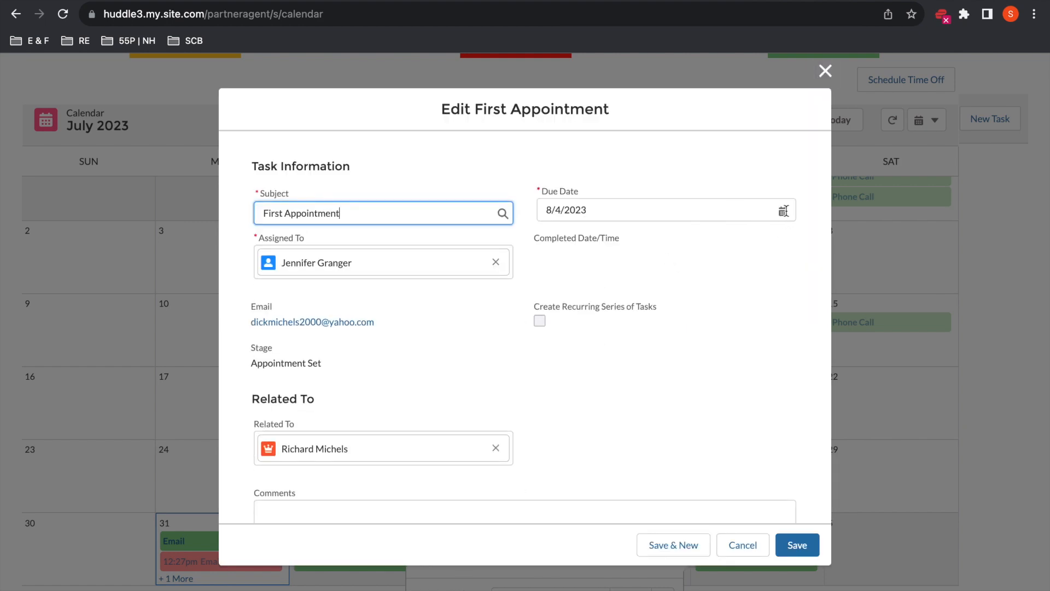
left_click(658, 209)
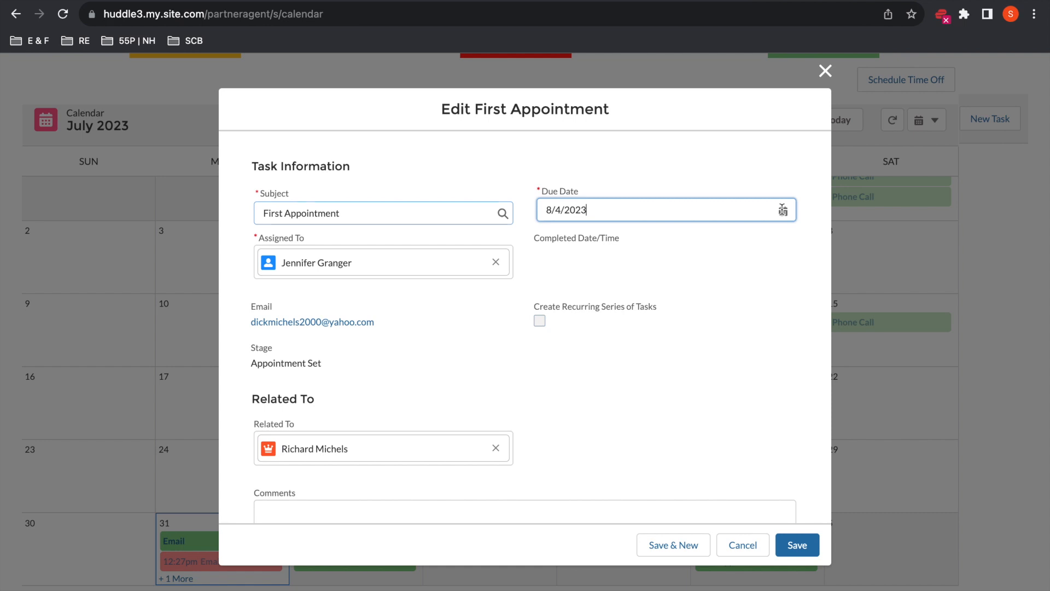
left_click(783, 209)
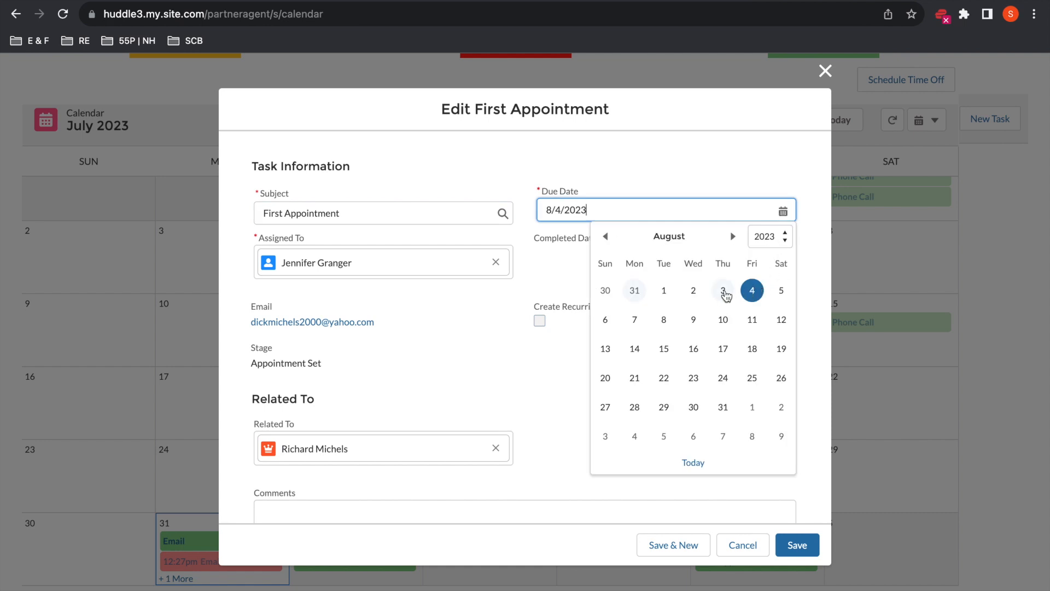
left_click(722, 290)
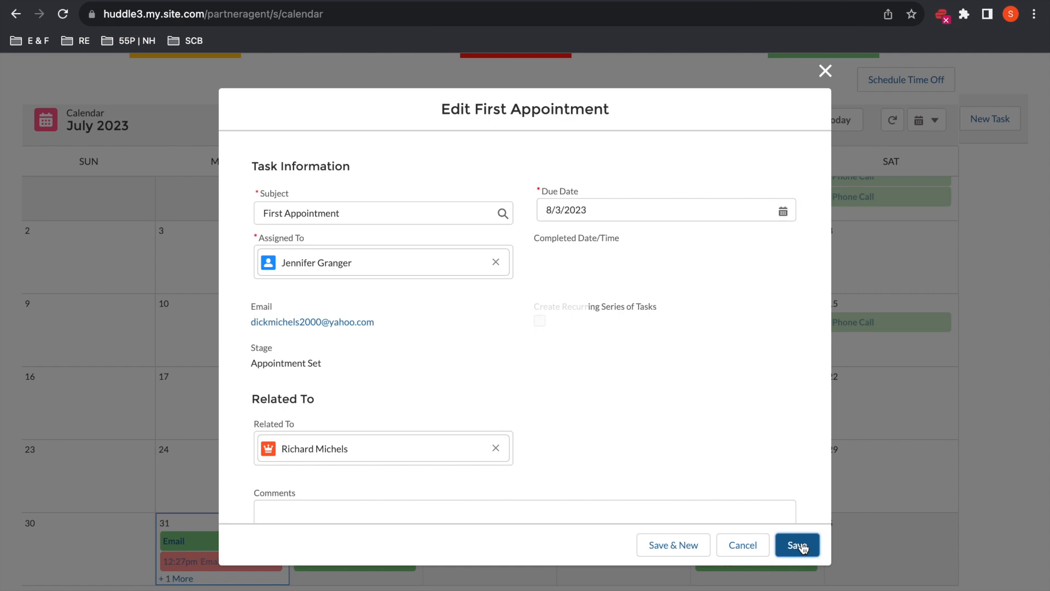
left_click(798, 545)
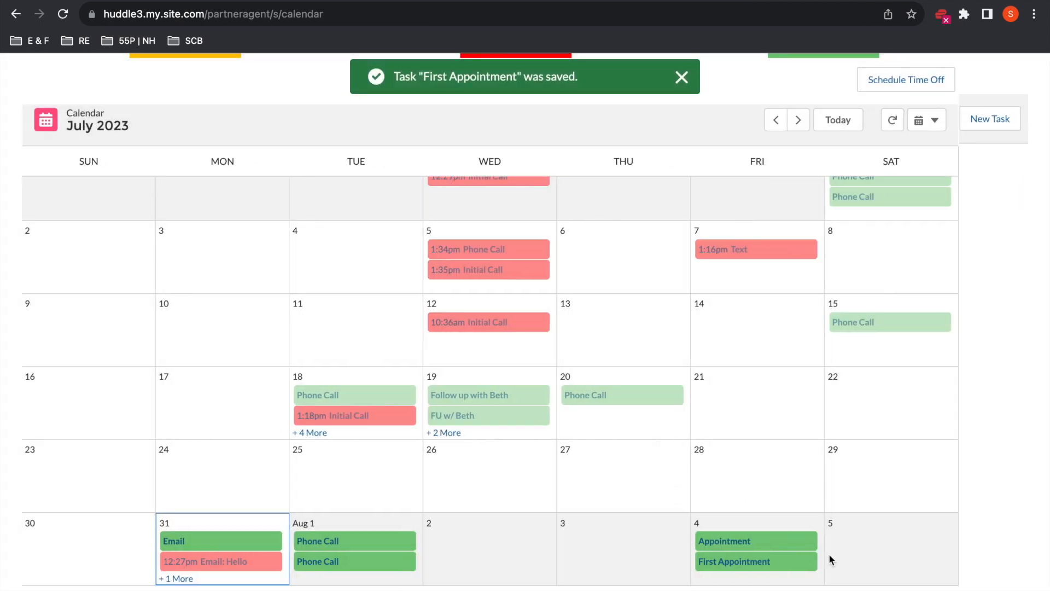
mouse_move(676, 500)
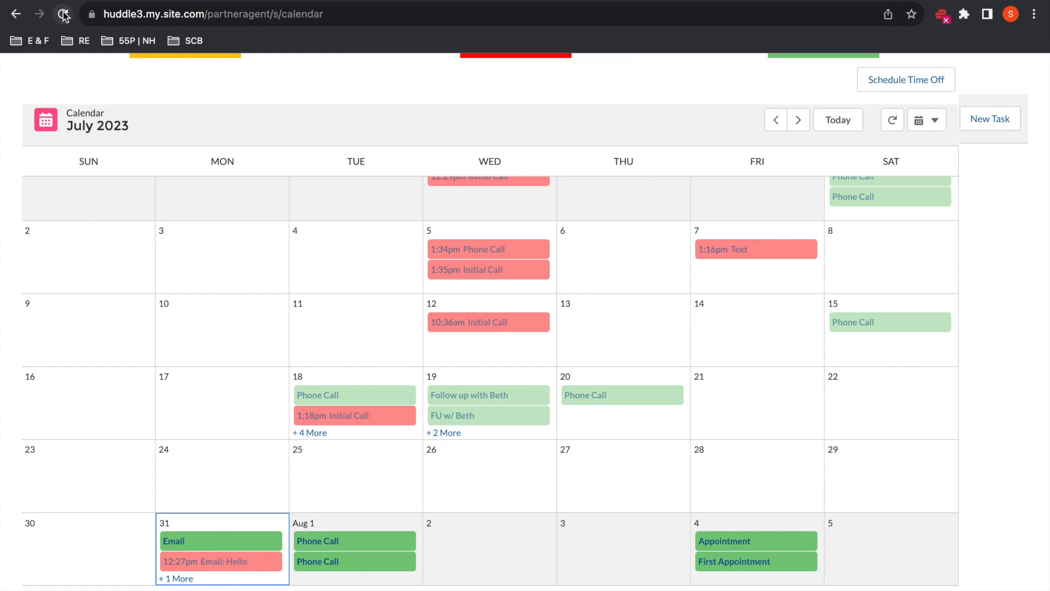
Step: Reload the calendar and verify First Appointment on Aug 3 shows due date 8/3/2023
left_click(63, 15)
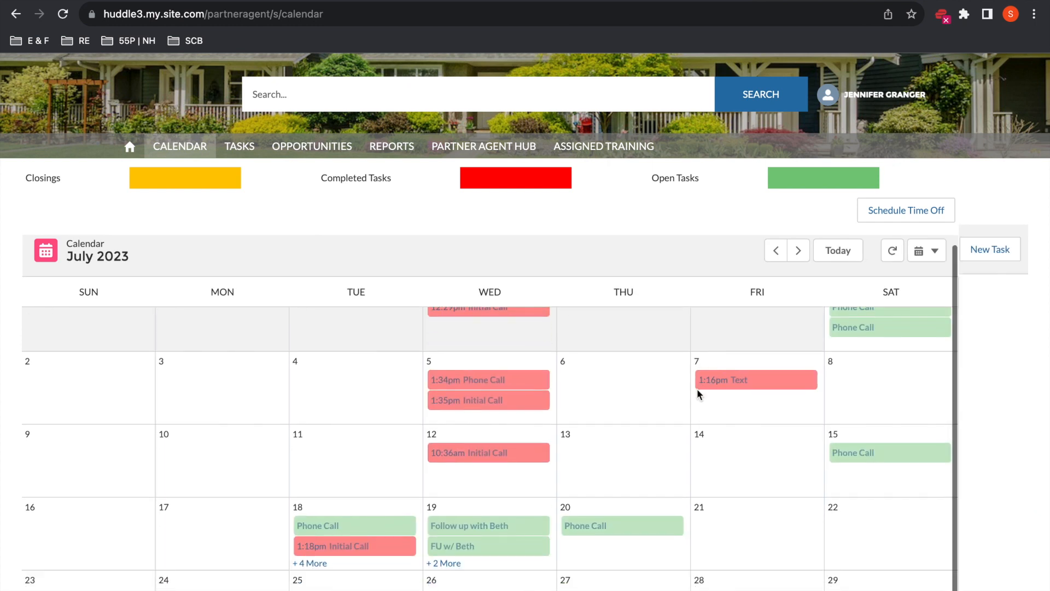
scroll("down", 3)
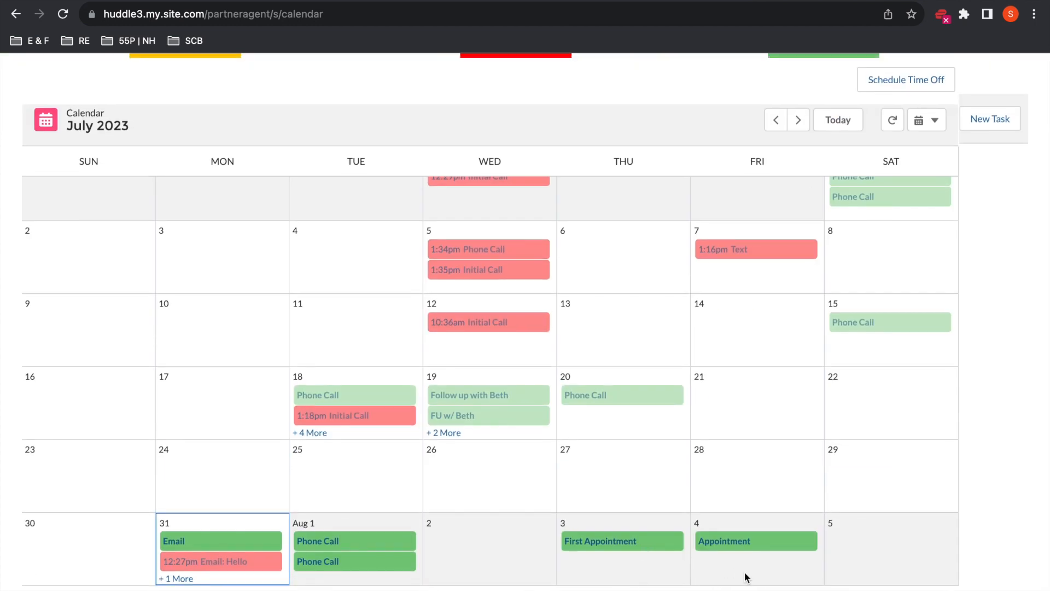
left_click(621, 541)
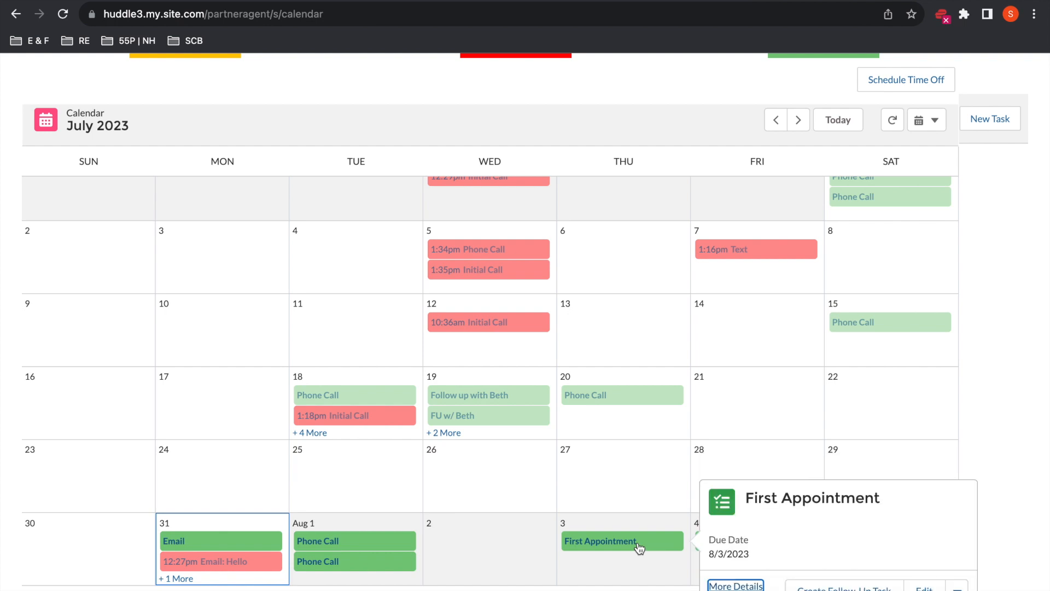